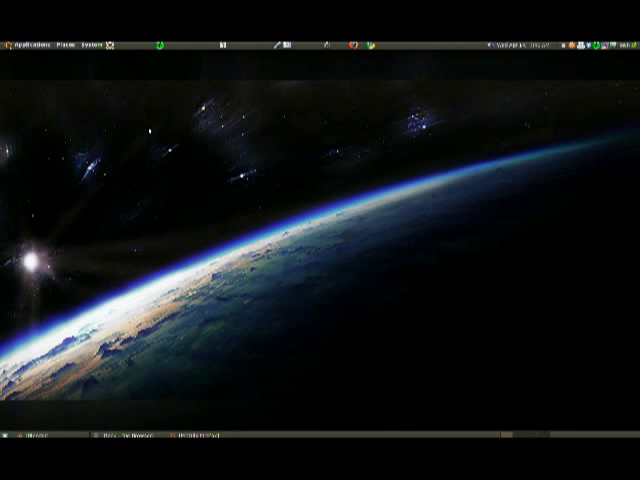
mouse_move(143, 299)
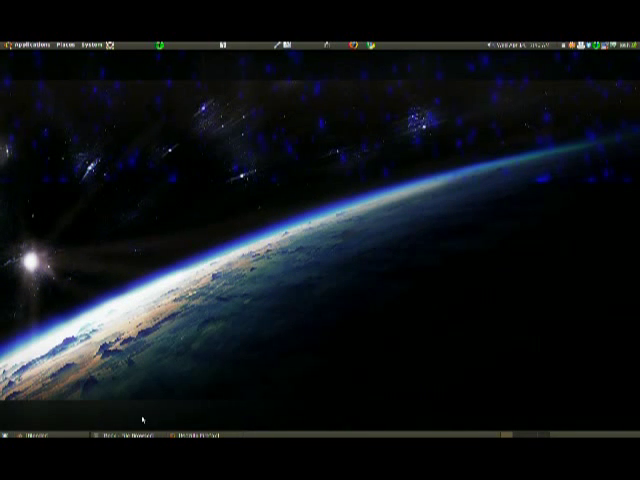
mouse_move(88, 262)
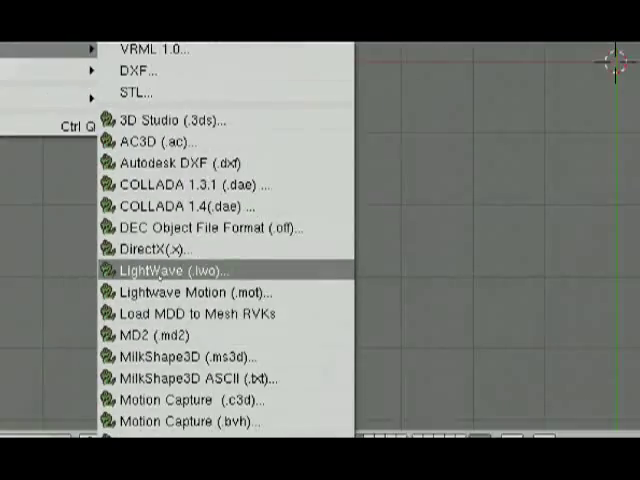
Step: Import the LightWave (.lwo) space fighter model into the scene
click(165, 270)
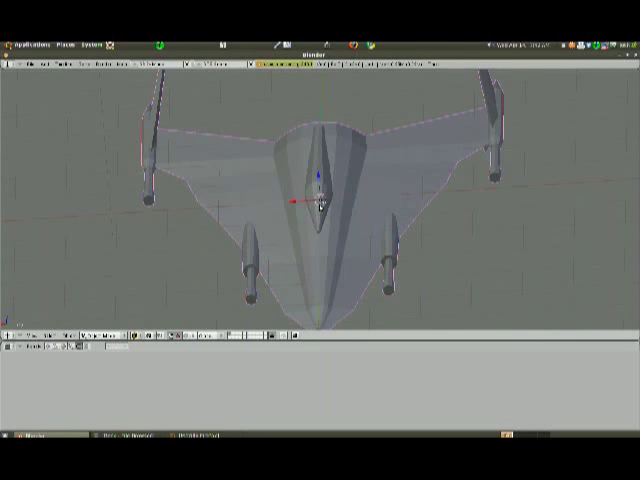
key(Tab)
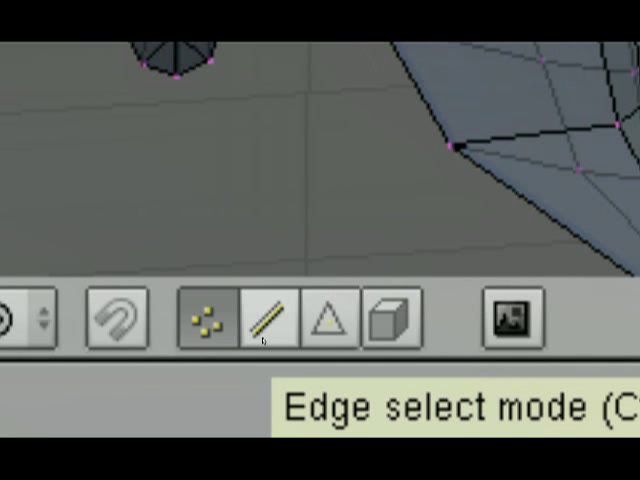
mouse_move(262, 343)
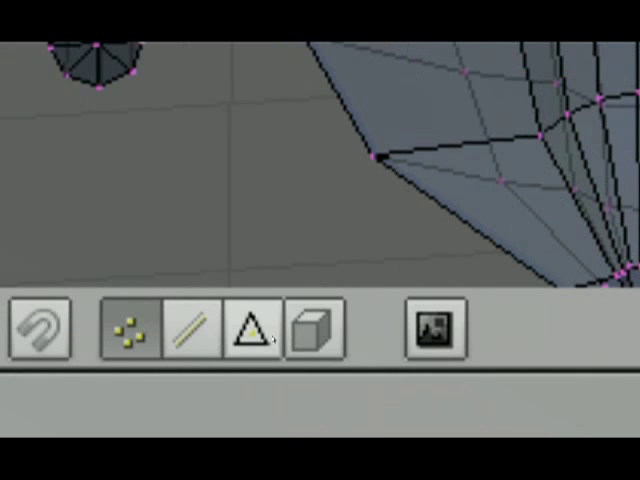
Step: Switch mesh selection to whole faces of the fighter in Edit Mode
click(248, 330)
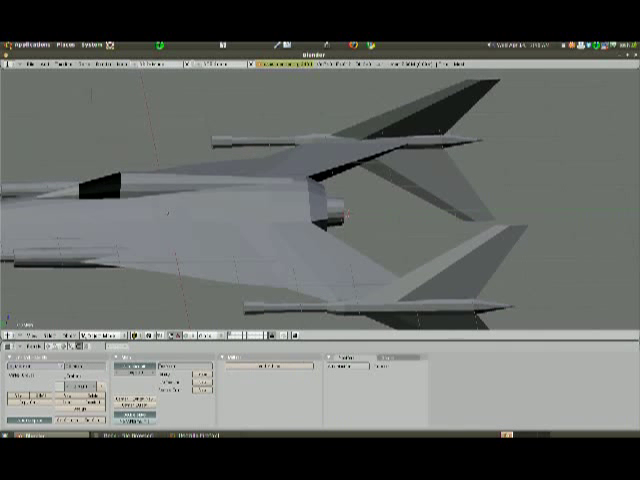
Step: Bring up the Add menu listing objects to place beside the fighter
click(40, 64)
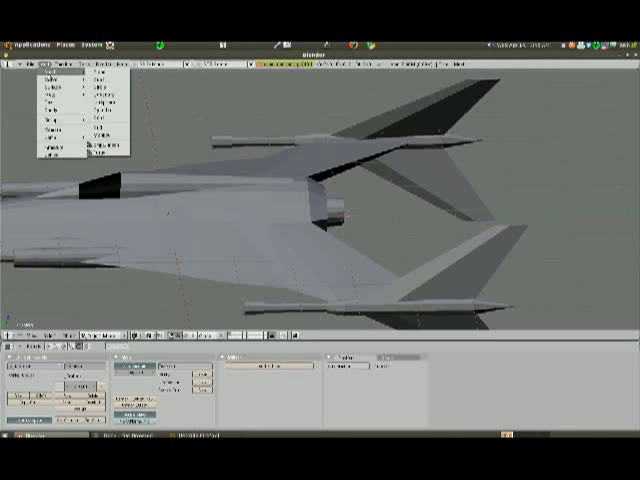